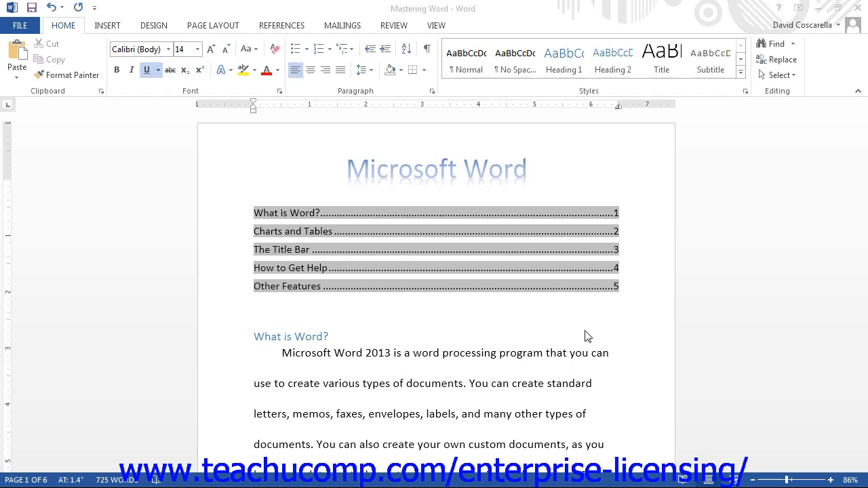
mouse_move(296, 28)
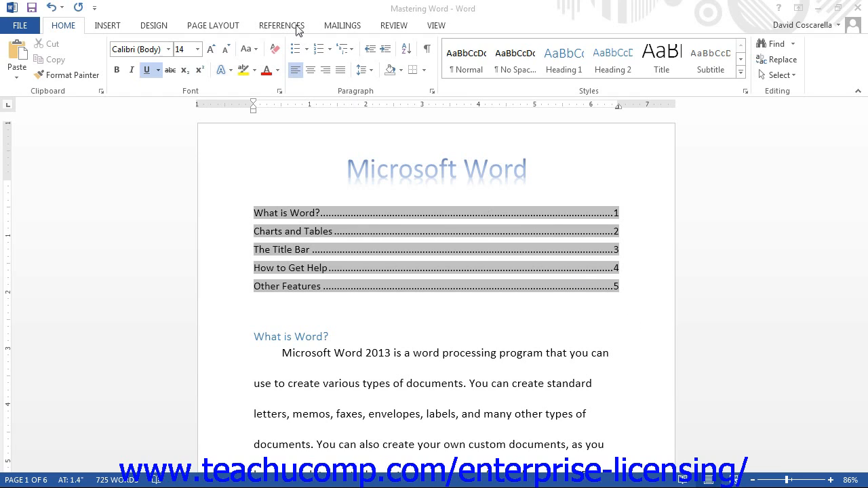
- Switch the ribbon to the References tab to show the table of contents tools
click(280, 25)
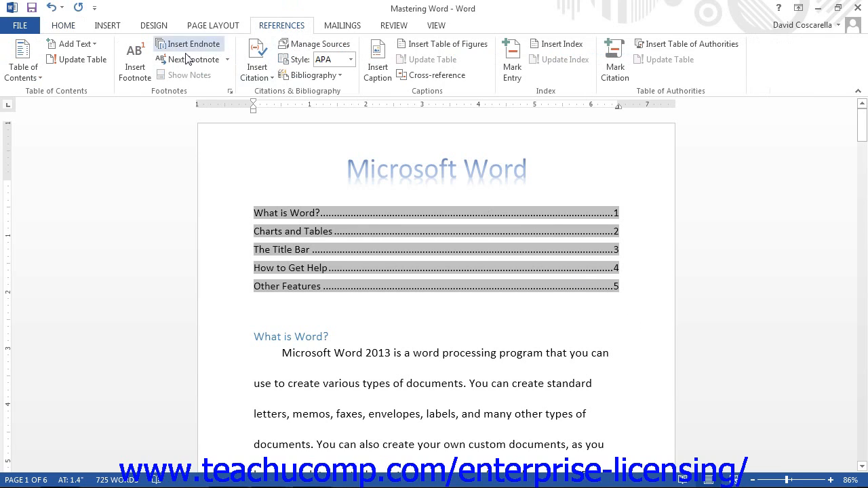
mouse_move(23, 61)
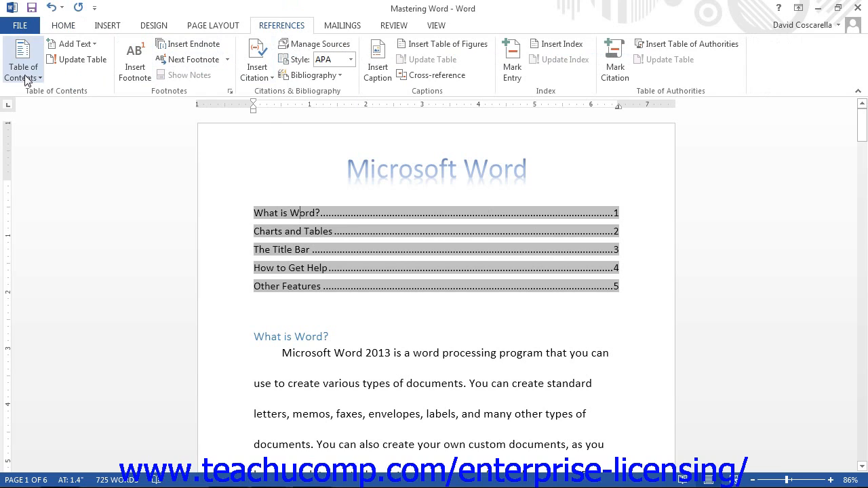
- Open the Table of Contents gallery of built-in designs
click(23, 61)
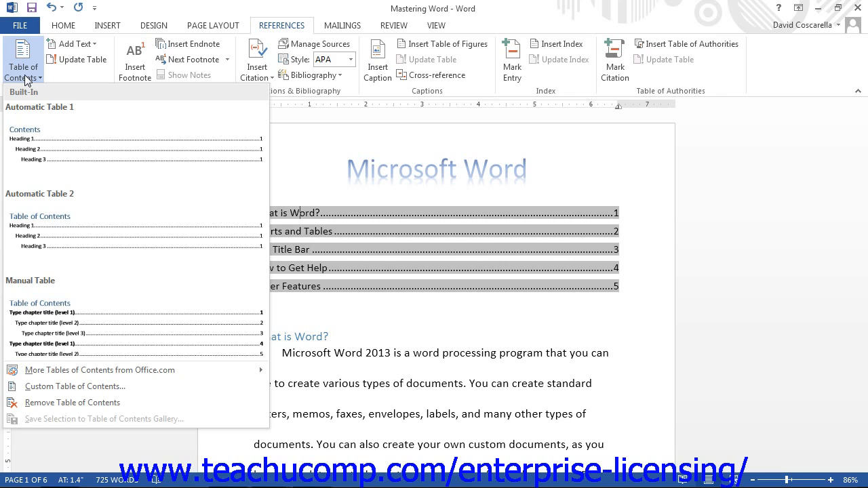
mouse_move(125, 329)
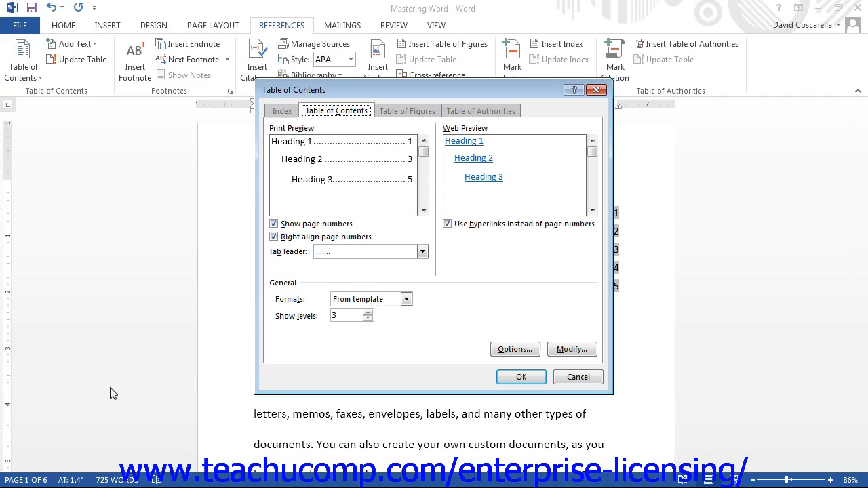
mouse_move(463, 332)
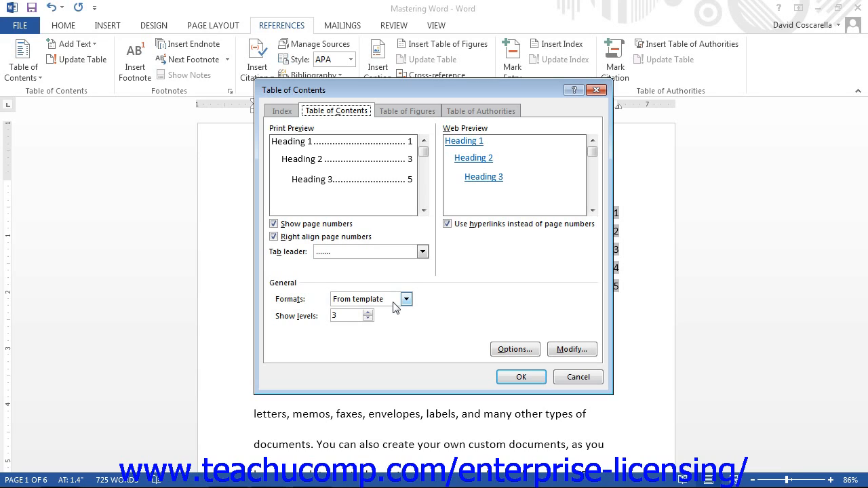
- Choose Custom Table of Contents to open its settings dialog
click(572, 349)
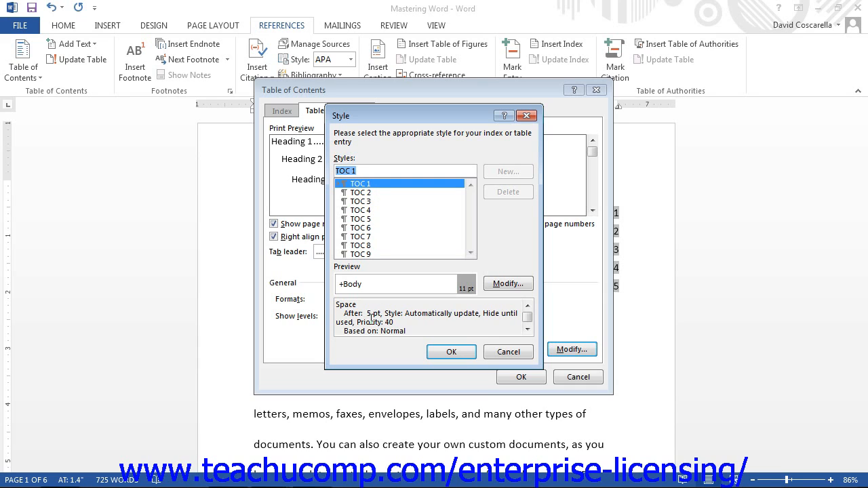
- Open the TOC 1 style for editing from the Style chooser
click(508, 283)
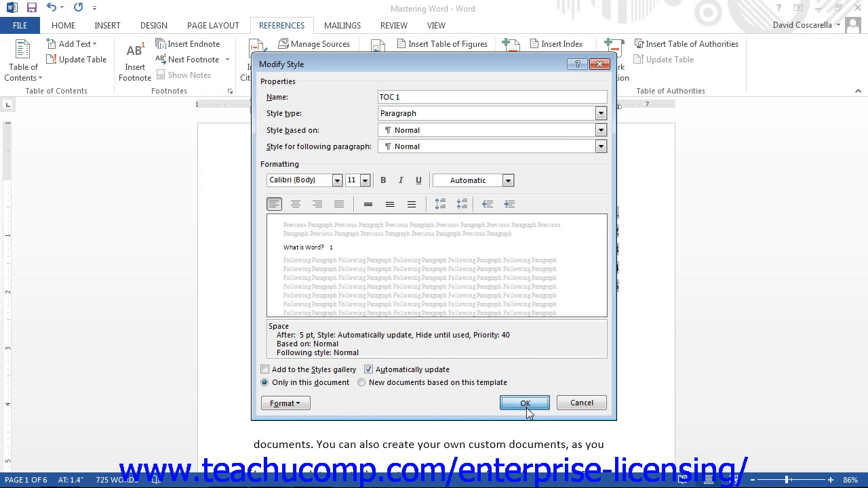
- Accept the TOC 1 style settings and return to the Table of Contents dialog
click(524, 403)
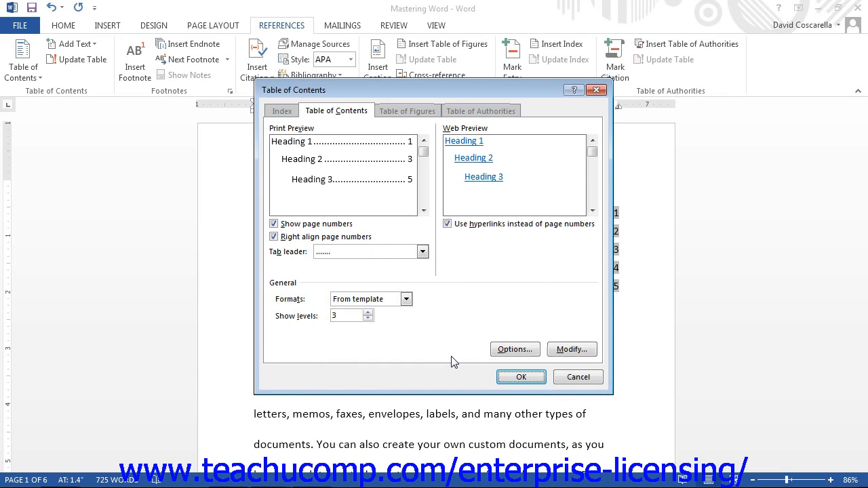
mouse_move(381, 149)
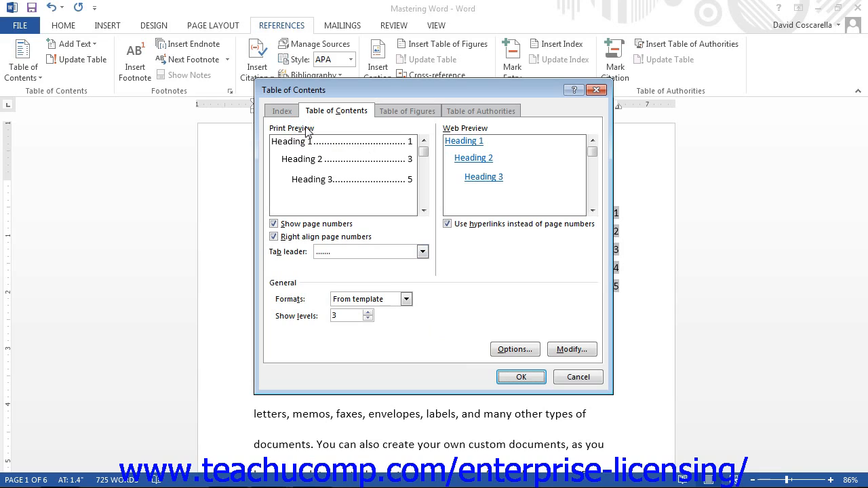
mouse_move(363, 165)
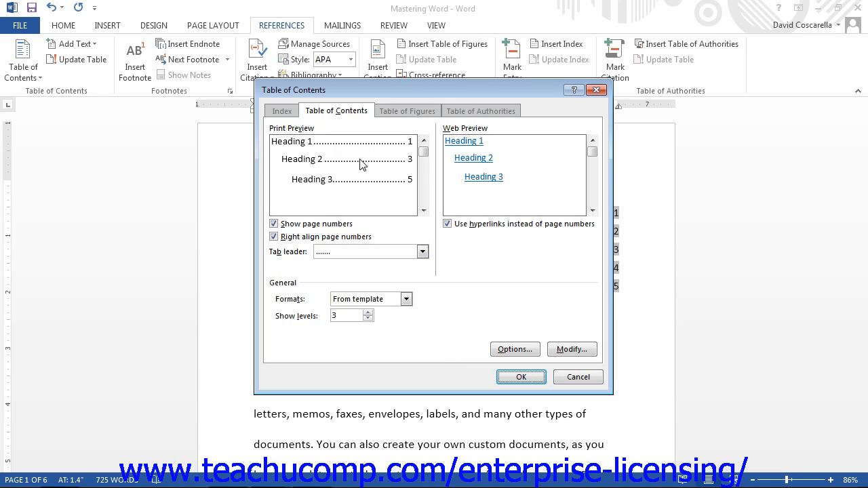
mouse_move(457, 293)
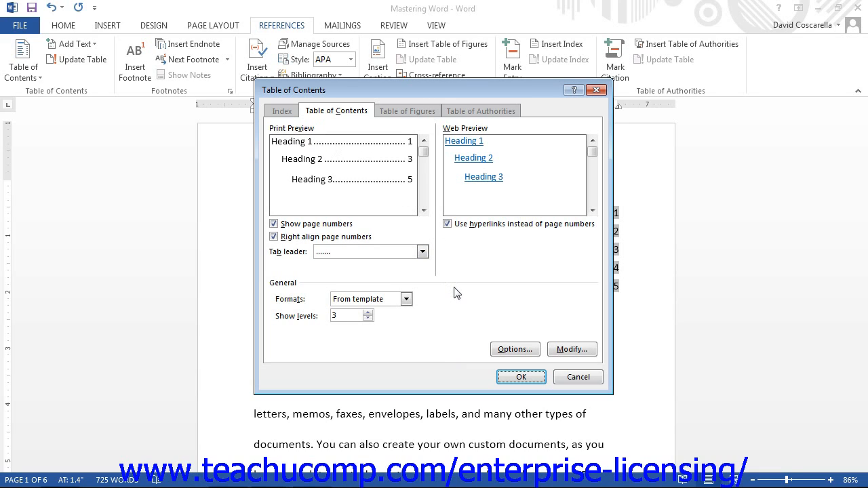